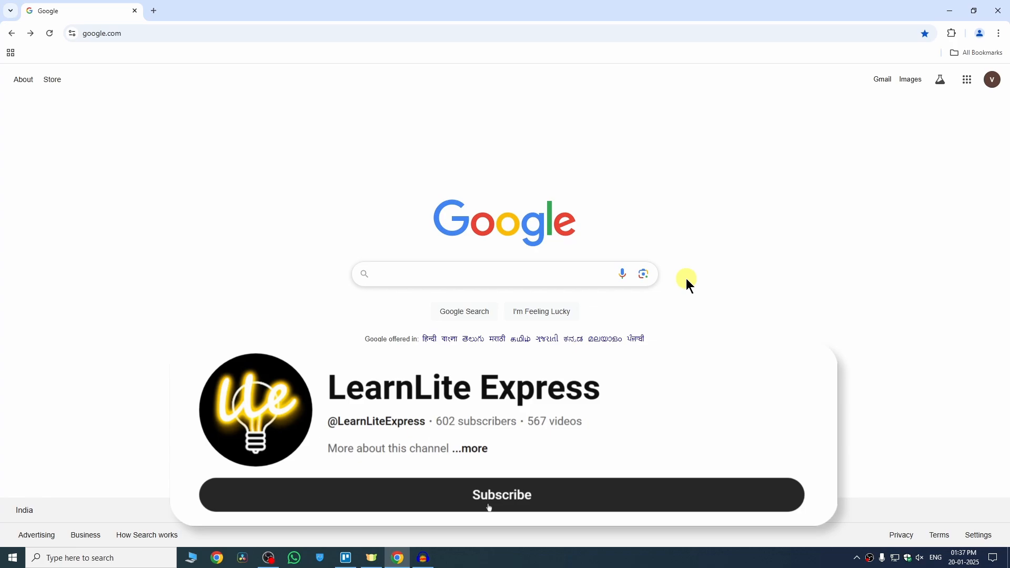
Open Google Meet from the Google apps menu and start an instant meeting.
left_click(502, 495)
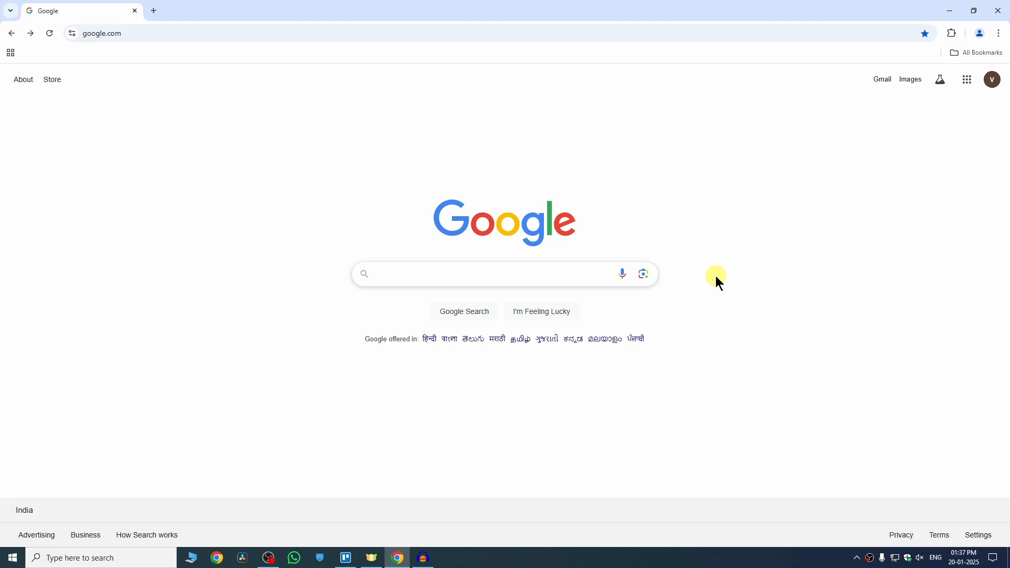
left_click(965, 79)
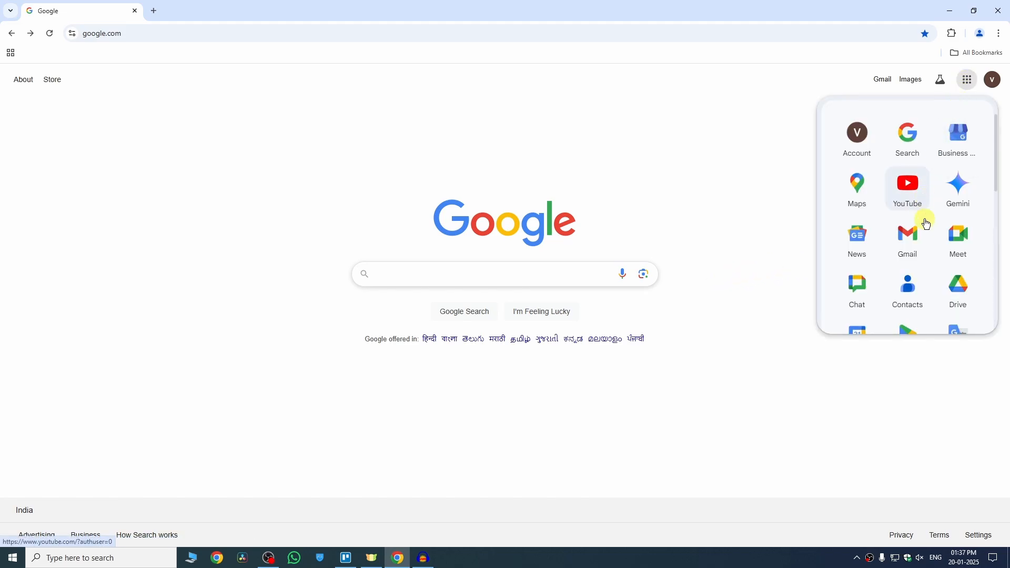
left_click(957, 236)
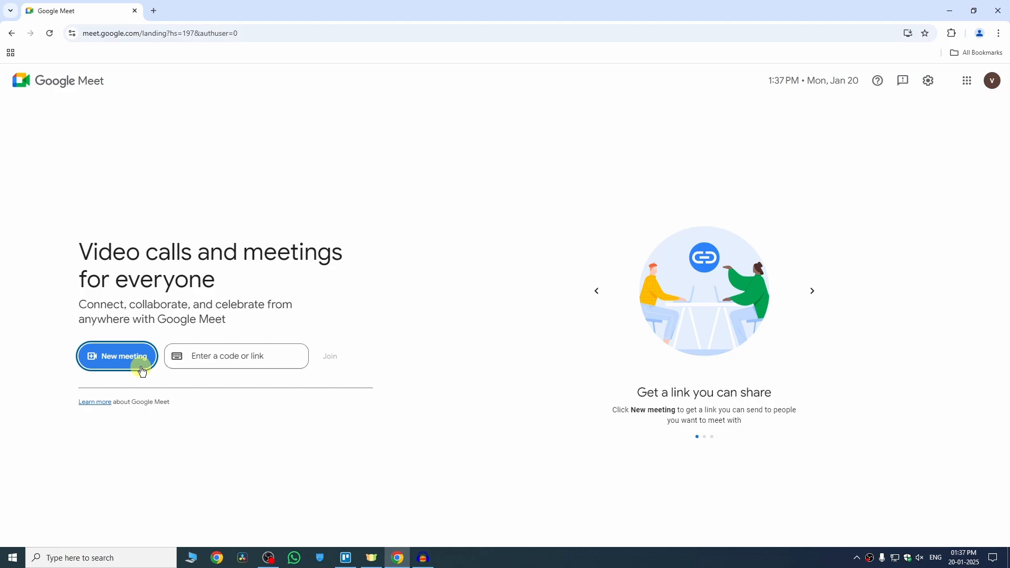
left_click(117, 356)
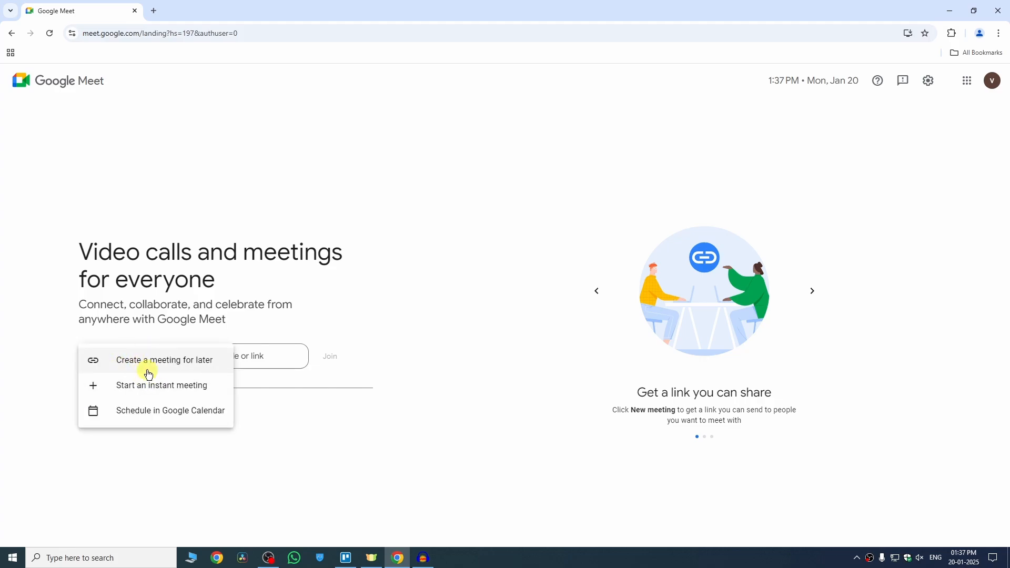
mouse_move(177, 369)
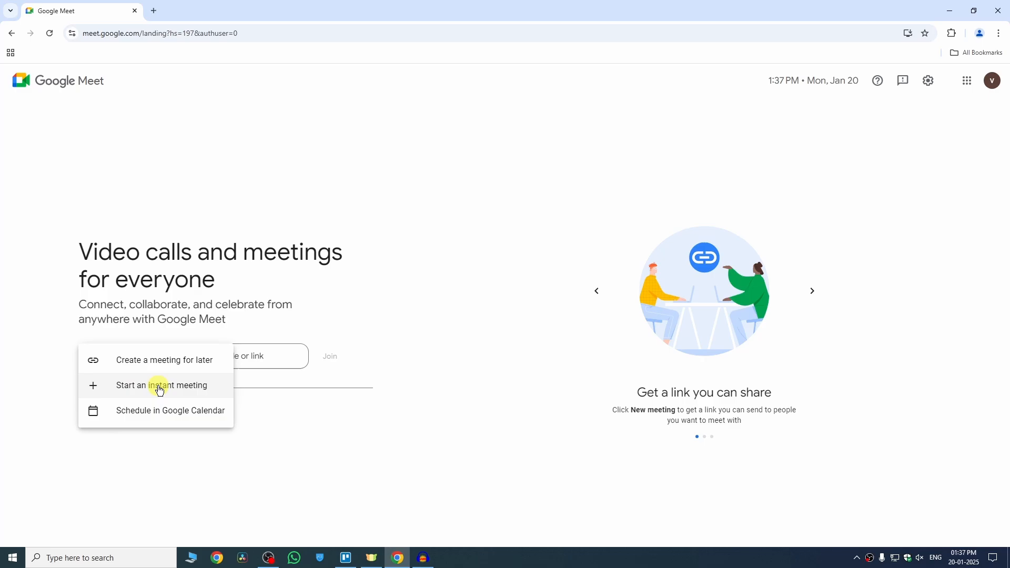
mouse_move(146, 396)
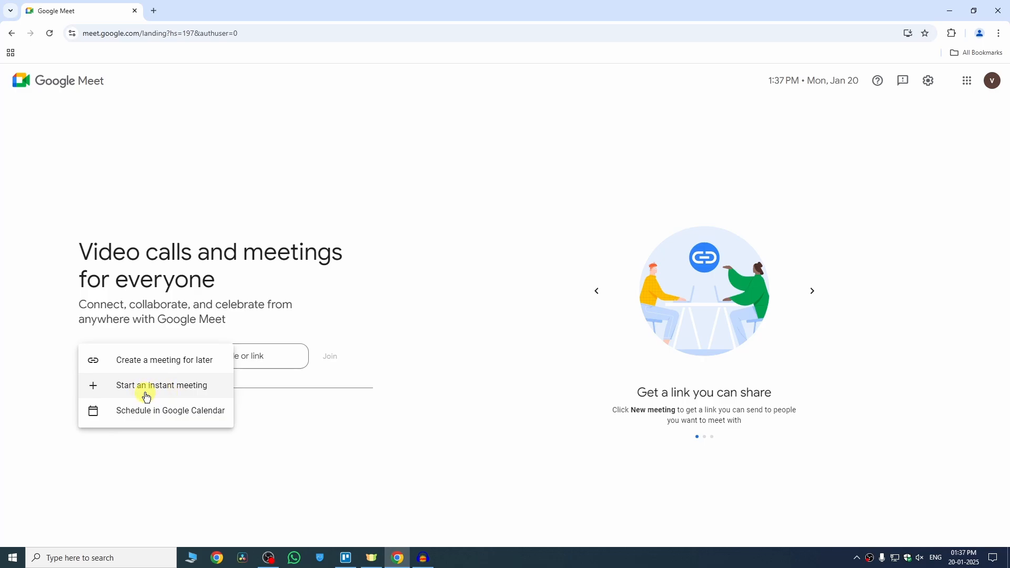
left_click(161, 385)
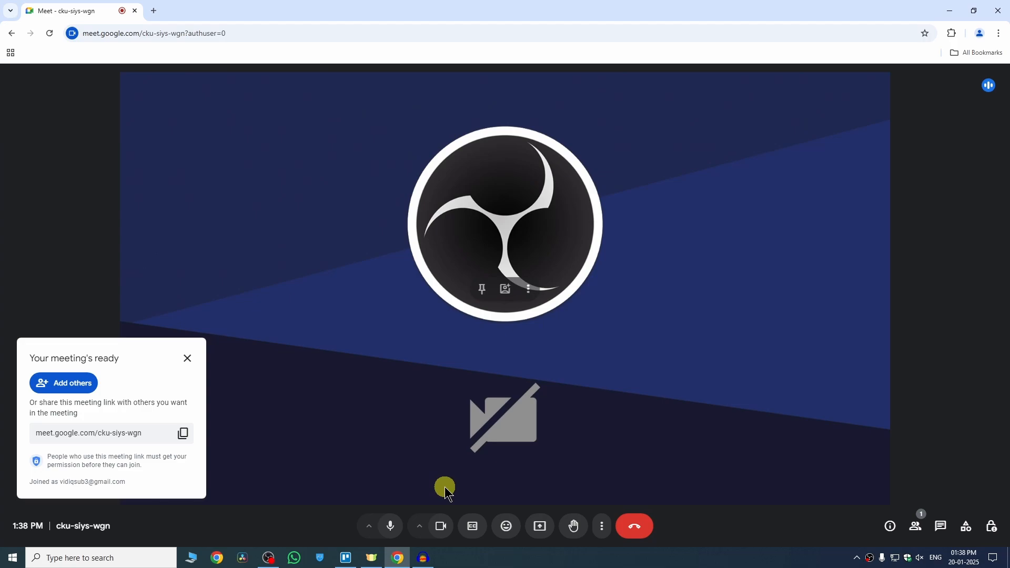
Turn the camera off in the running call.
left_click(440, 525)
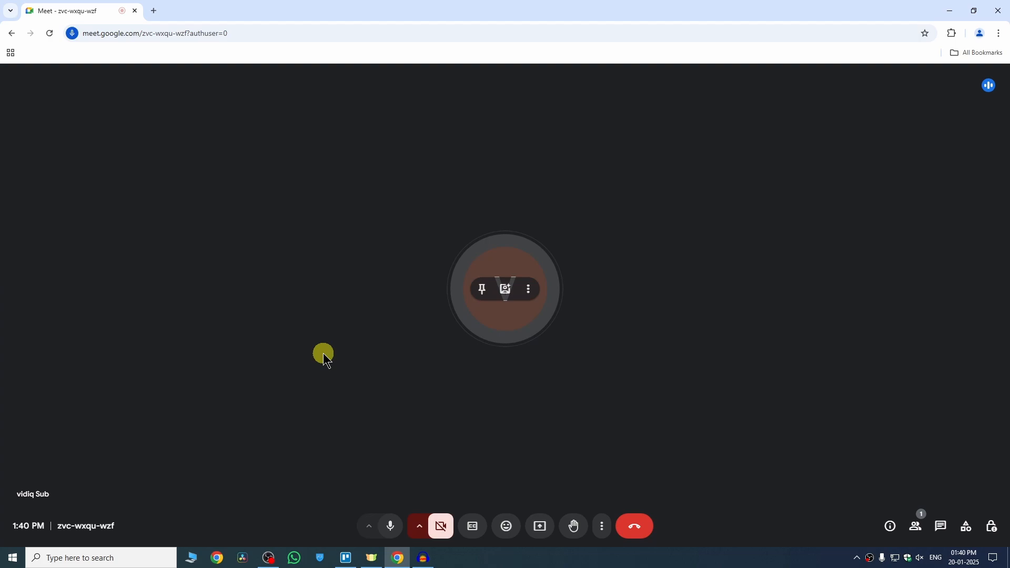
mouse_move(477, 374)
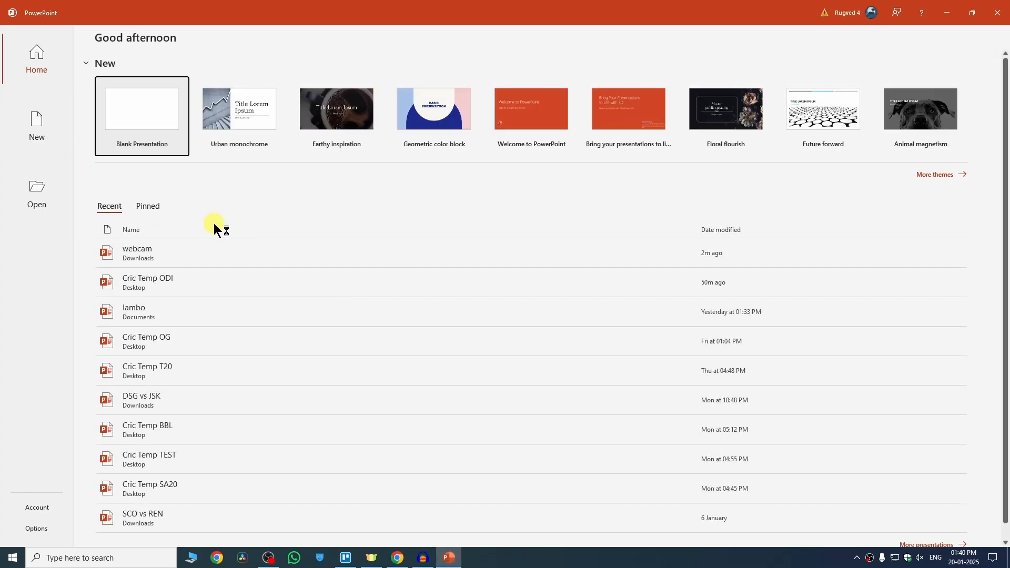
mouse_move(198, 256)
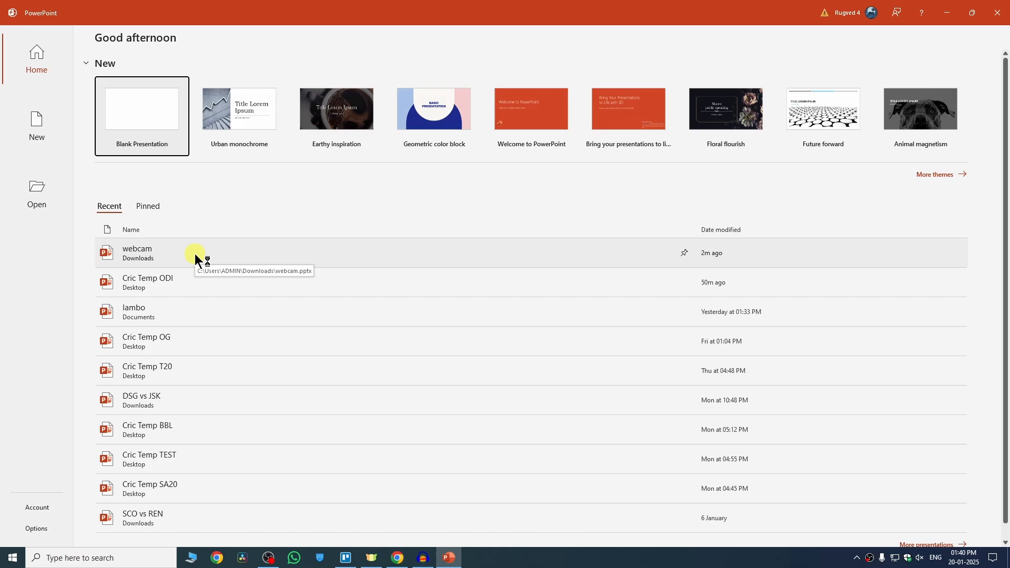
Open the 'webcam' presentation from PowerPoint's Recent list.
double_click(136, 252)
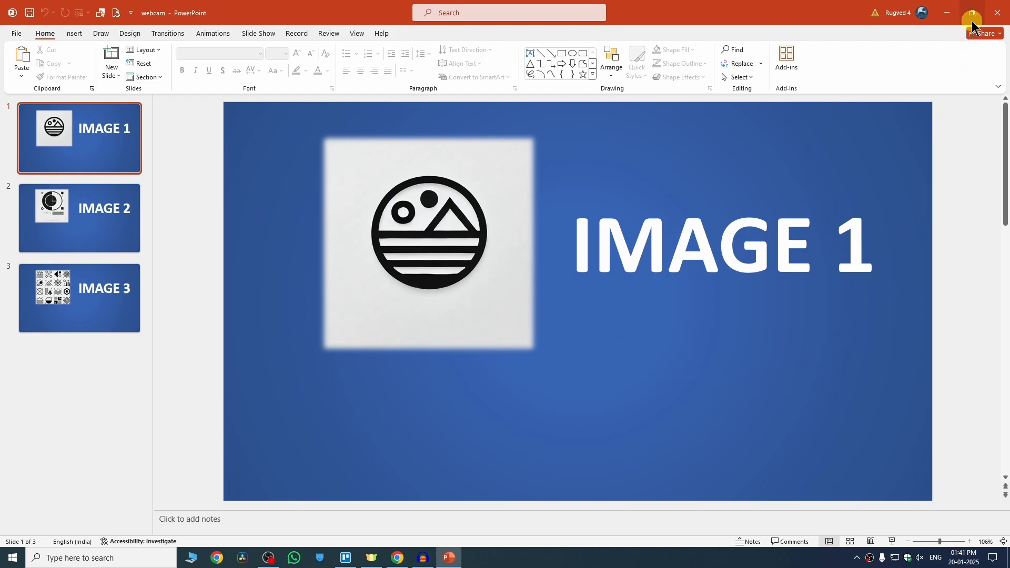
mouse_move(972, 13)
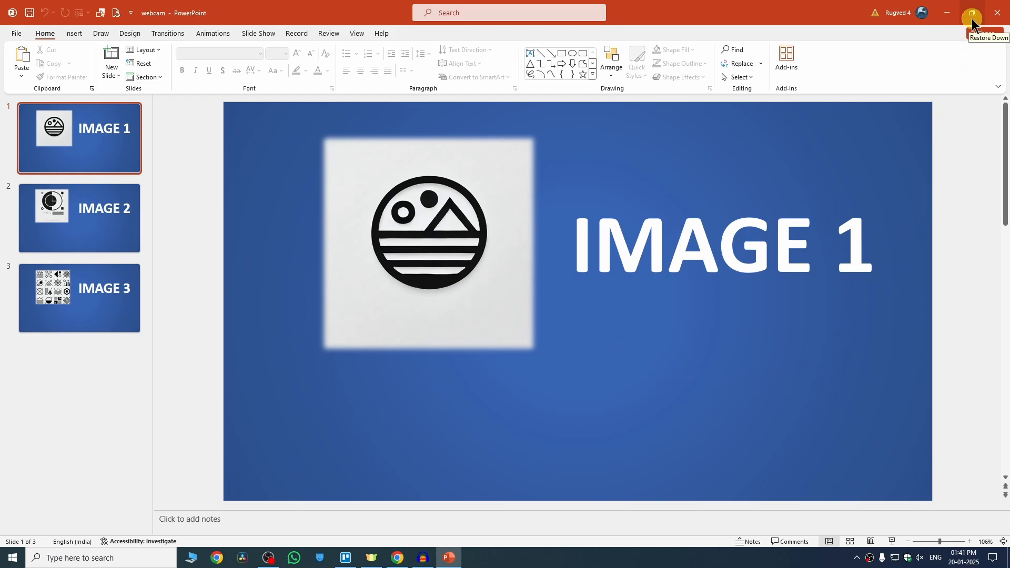
Restore PowerPoint's window and select 'webcam - PowerPoint' in Meet's Present now window chooser.
left_click(972, 13)
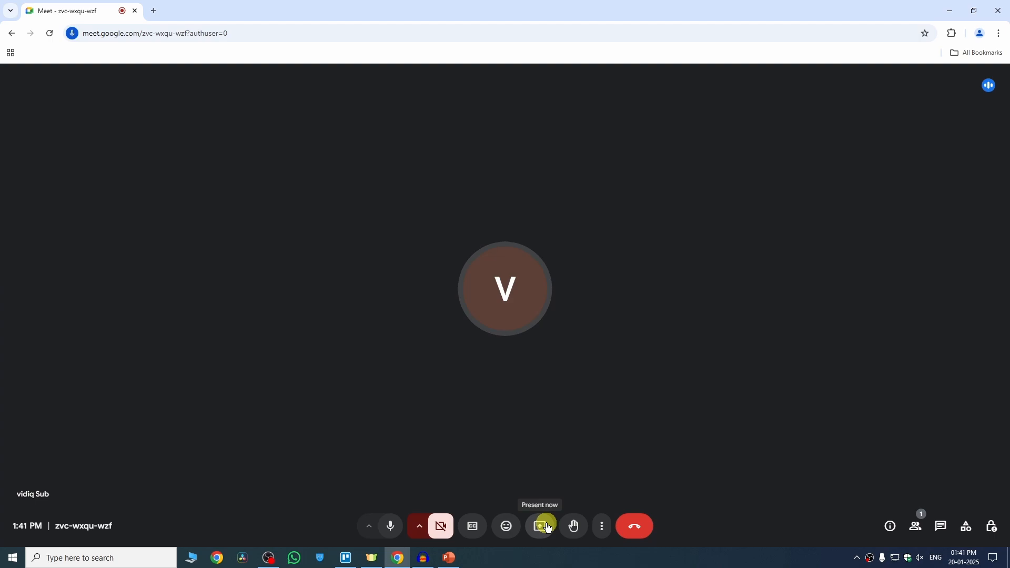
left_click(539, 526)
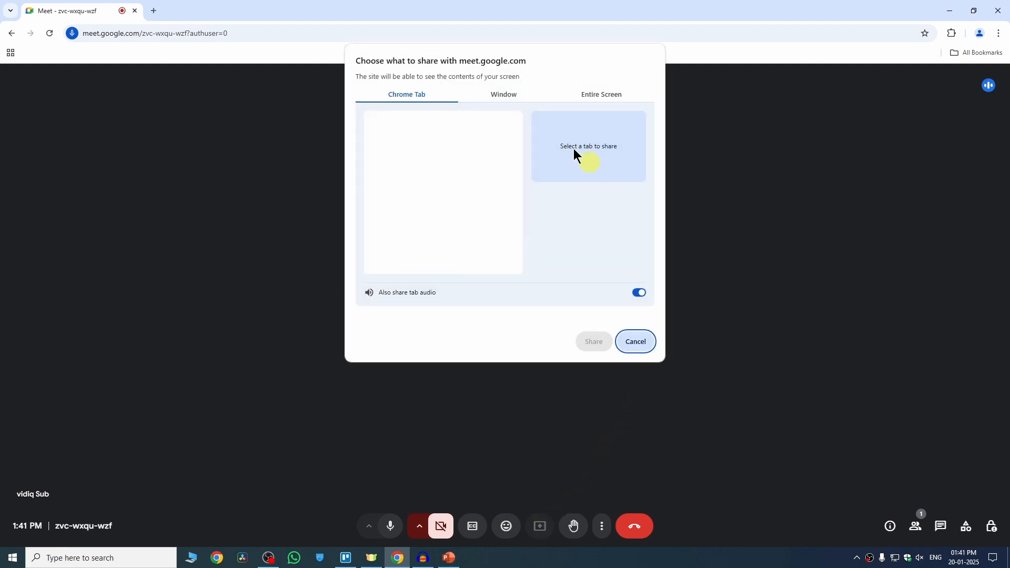
mouse_move(565, 205)
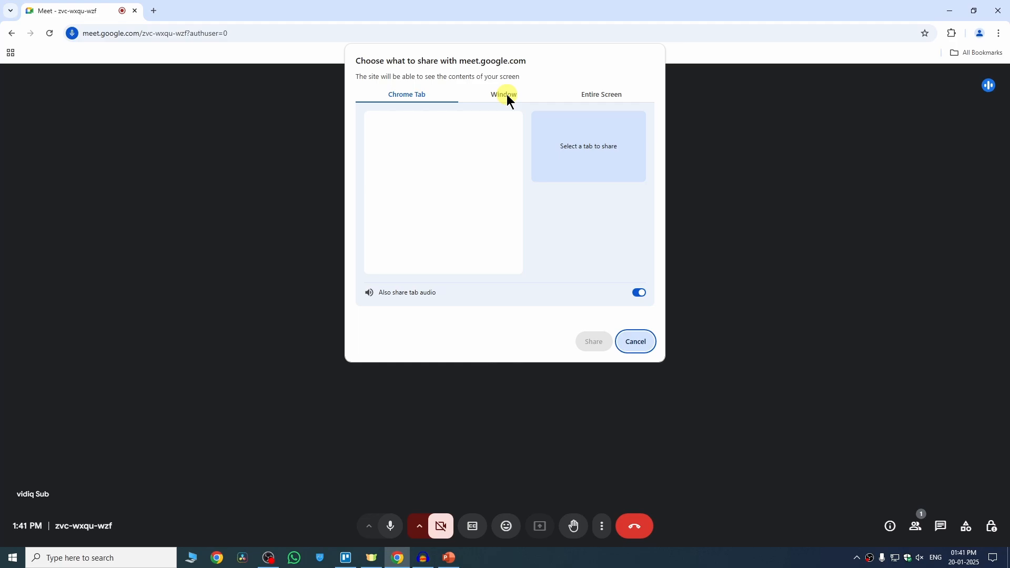
left_click(503, 94)
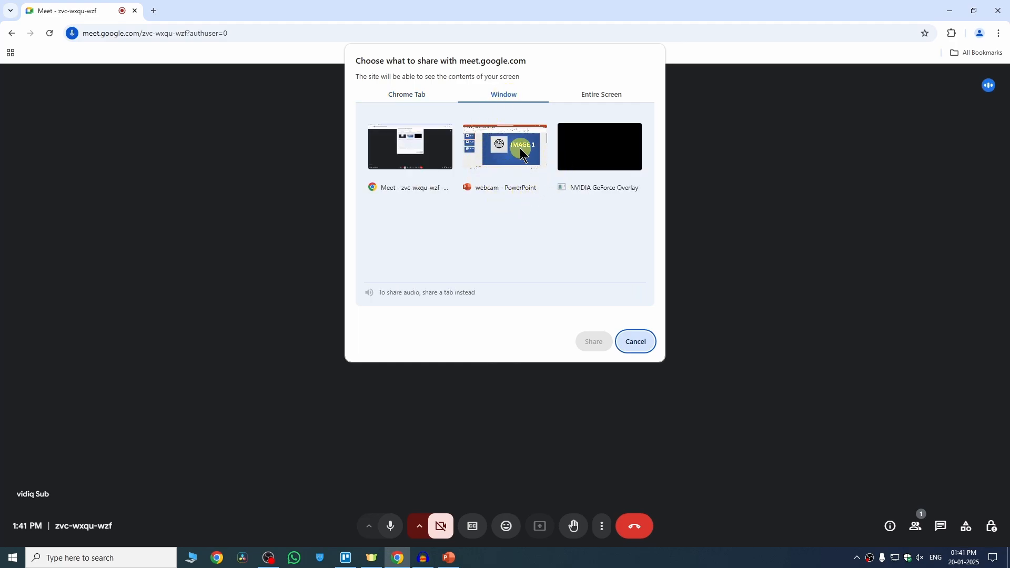
mouse_move(522, 172)
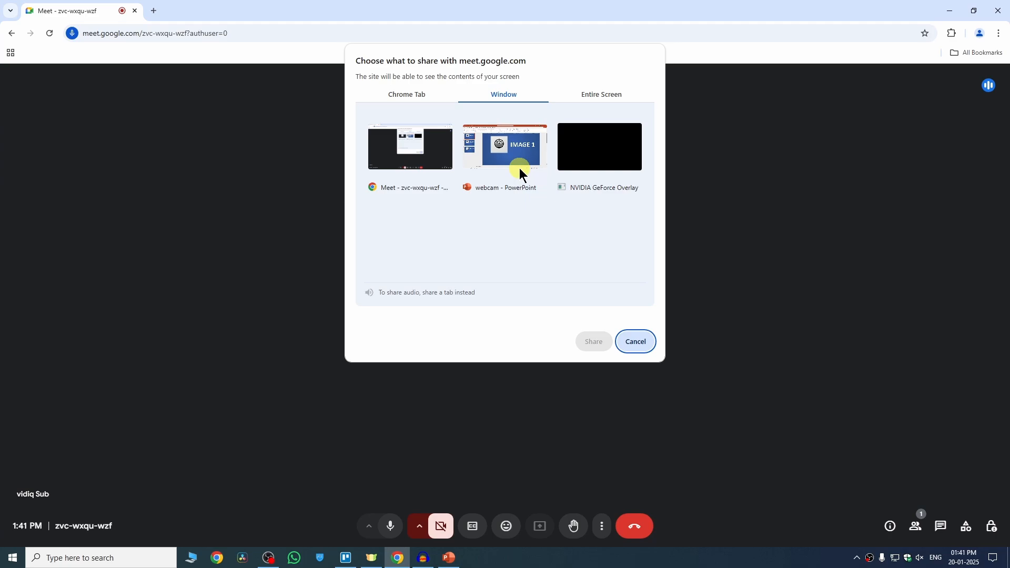
left_click(505, 146)
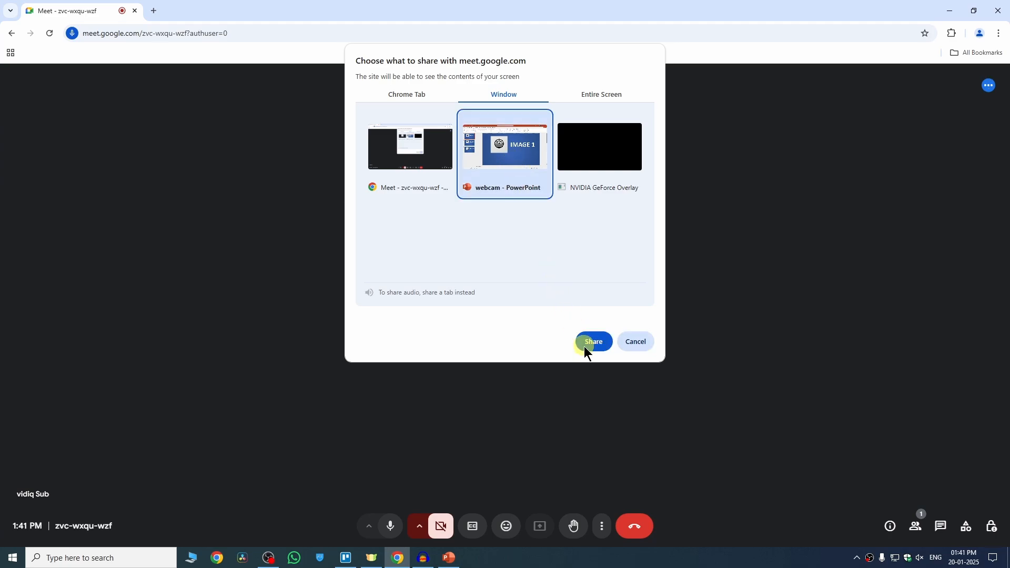
left_click(592, 342)
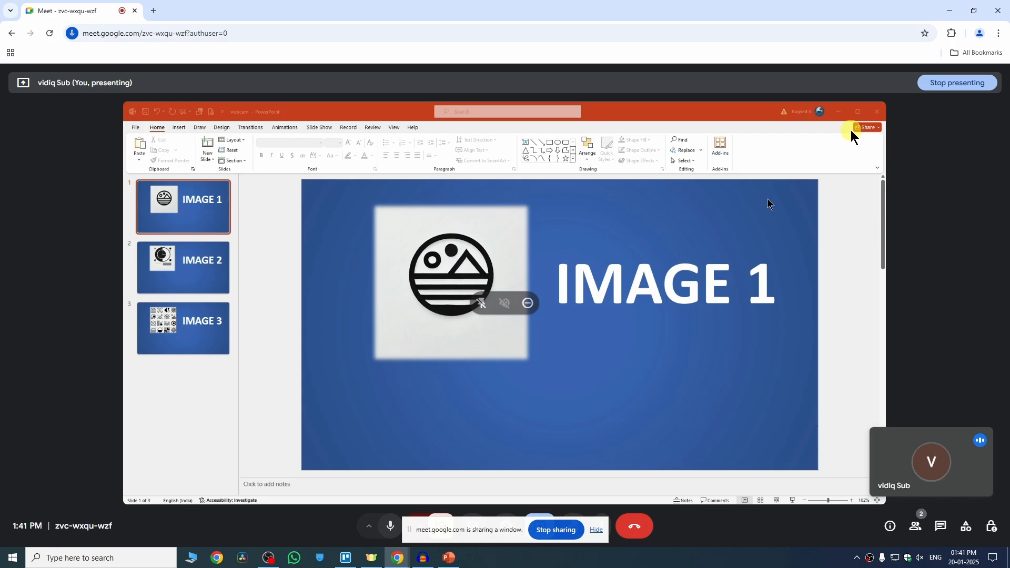
mouse_move(699, 270)
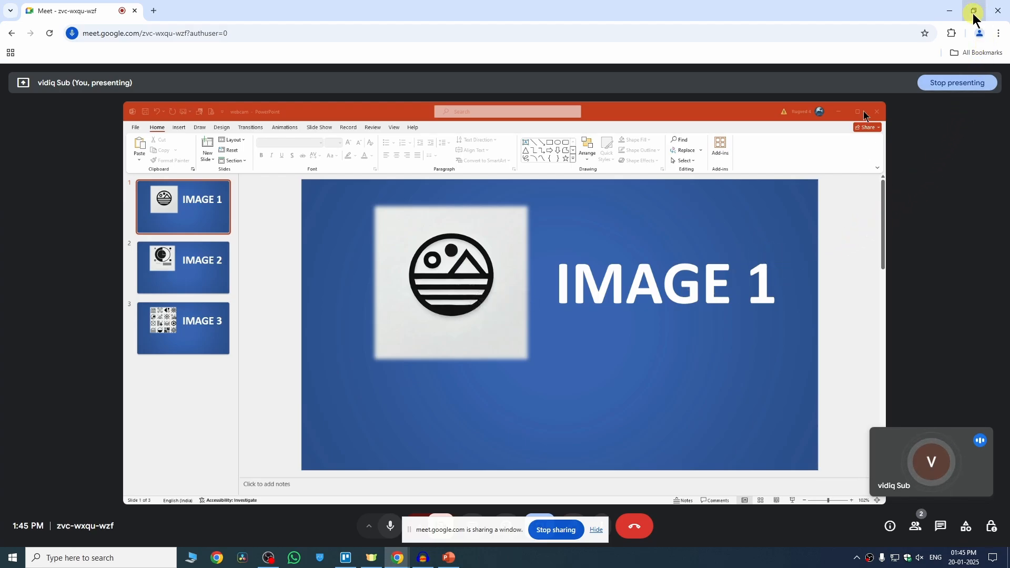
mouse_move(973, 11)
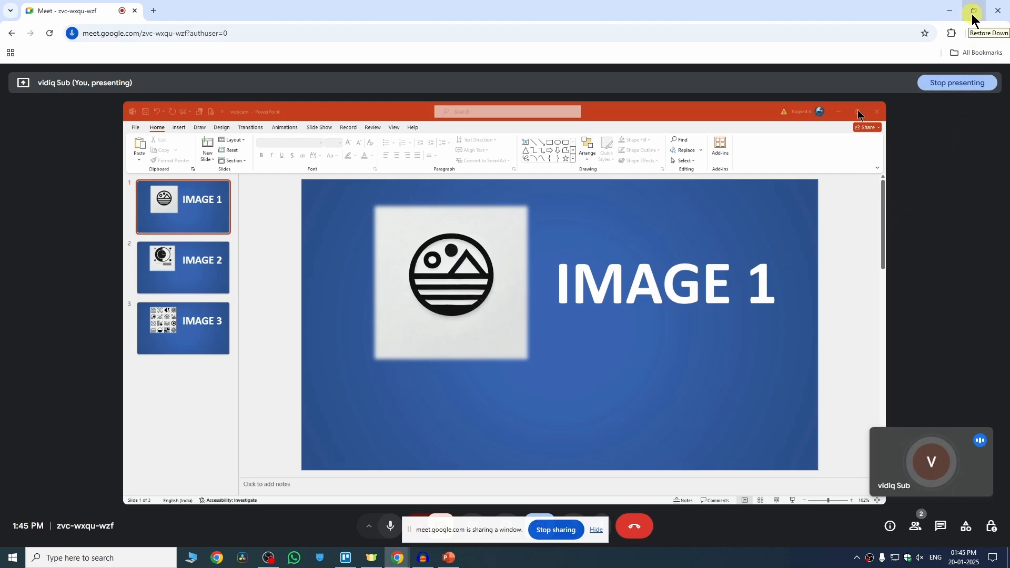
Restore down the Meet window, step through slides IMAGE 2 and IMAGE 3, return to IMAGE 1.
left_click(973, 11)
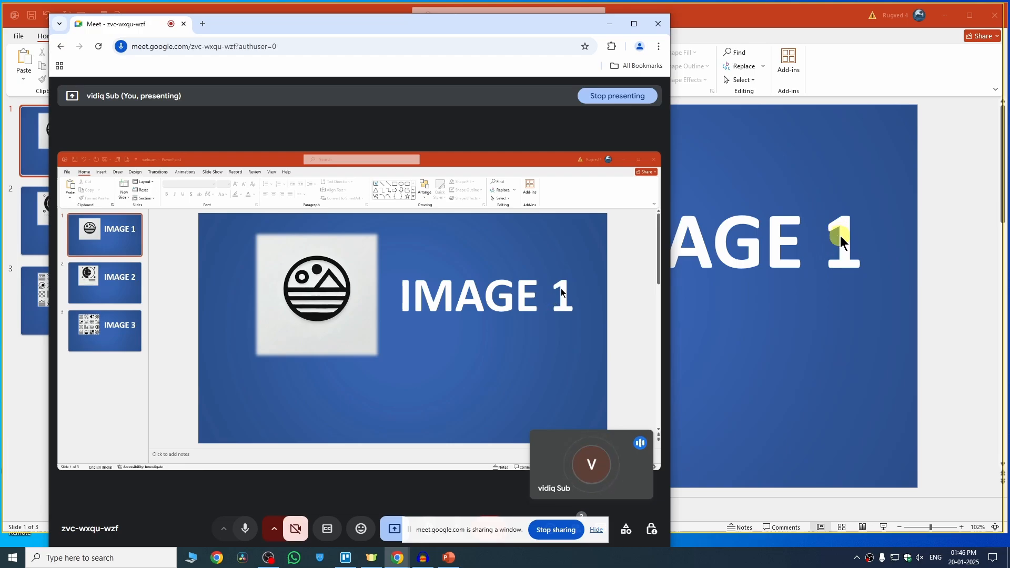
left_click(104, 282)
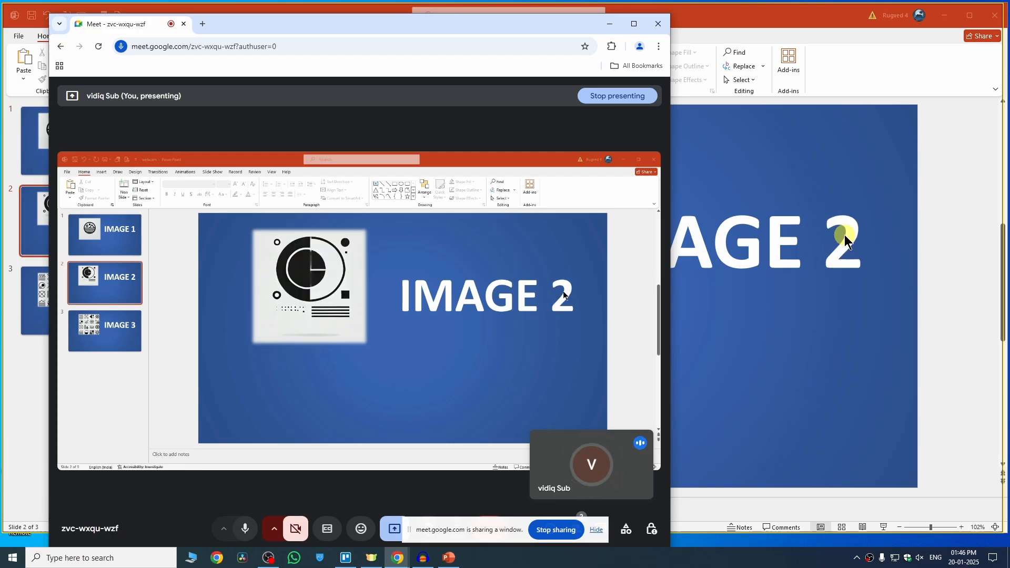
left_click(104, 331)
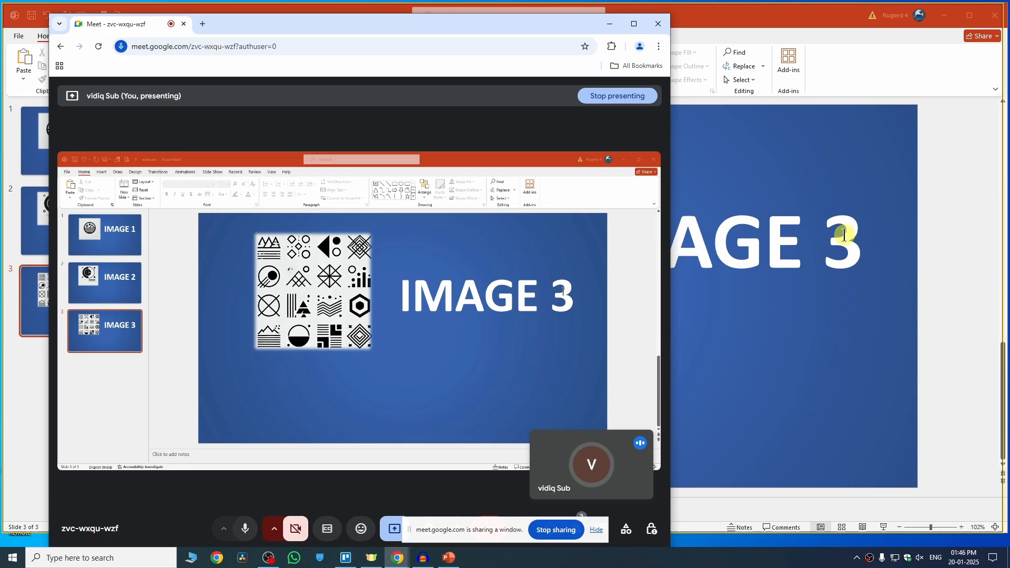
left_click(103, 234)
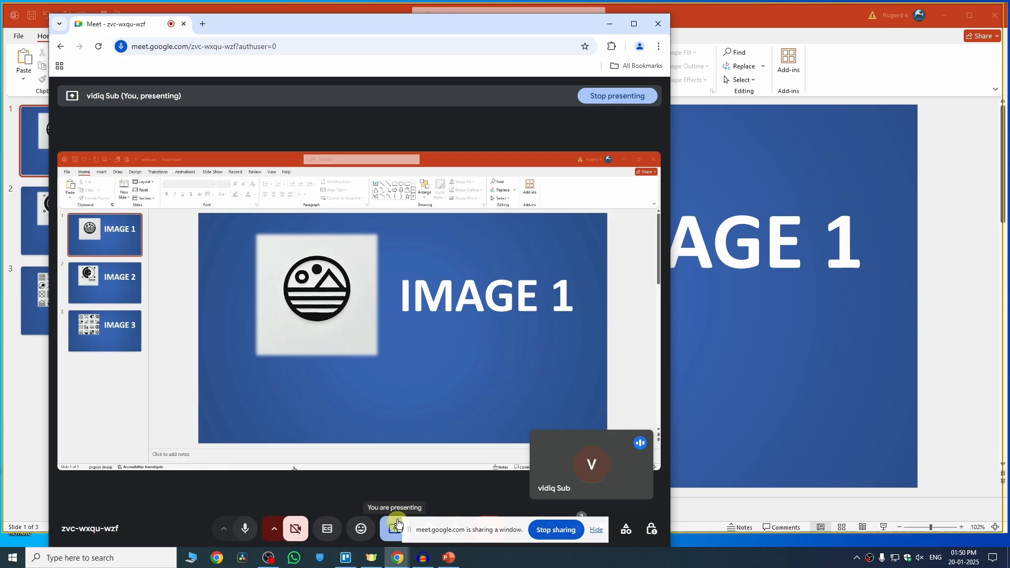
Stop presenting the PowerPoint window and launch the full-screen slide show from IMAGE 1.
left_click(395, 528)
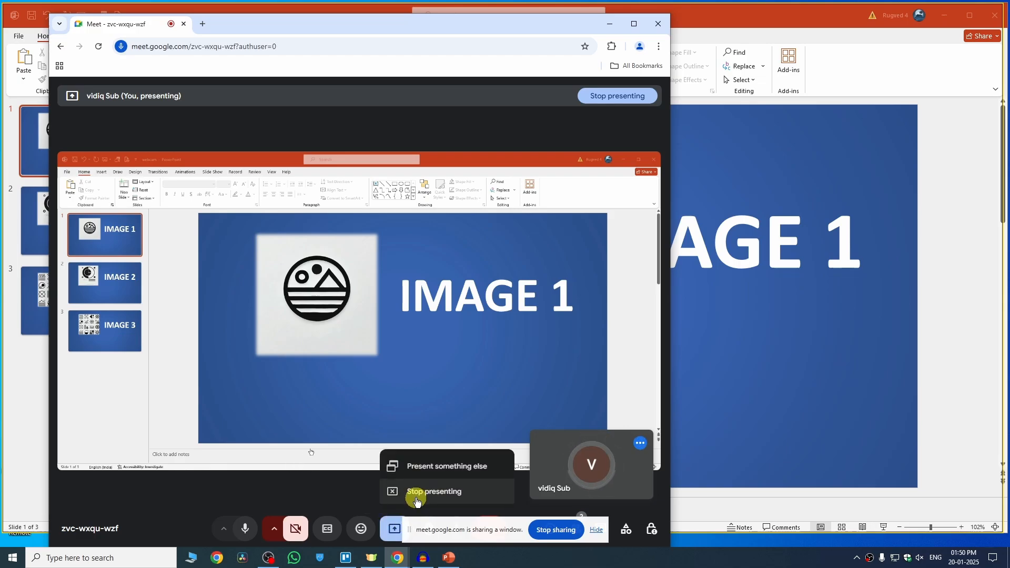
left_click(433, 491)
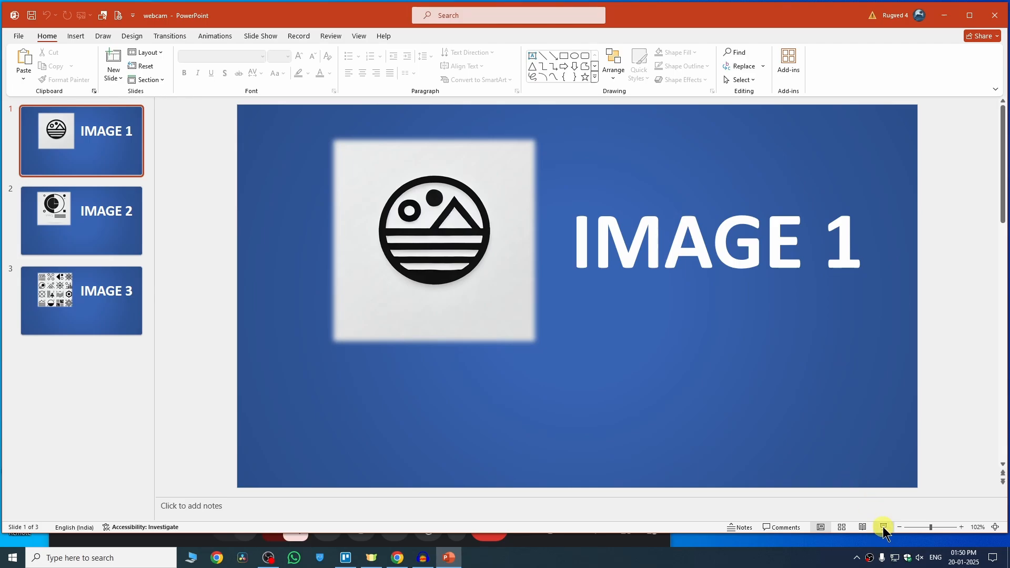
left_click(882, 527)
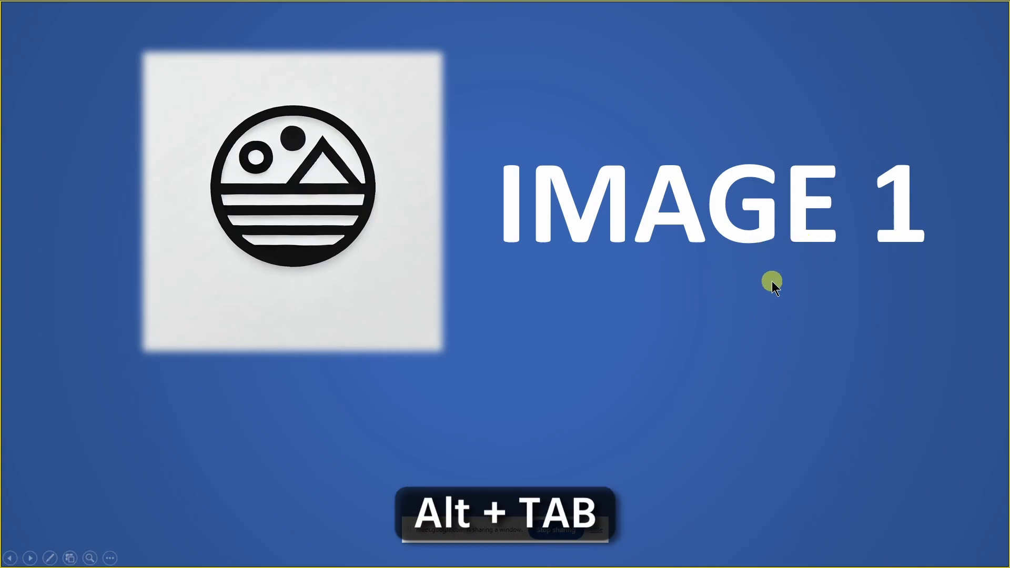
Back in Meet, share the 'PowerPoint Slide Show' window as the presentation.
key("alt+tab")
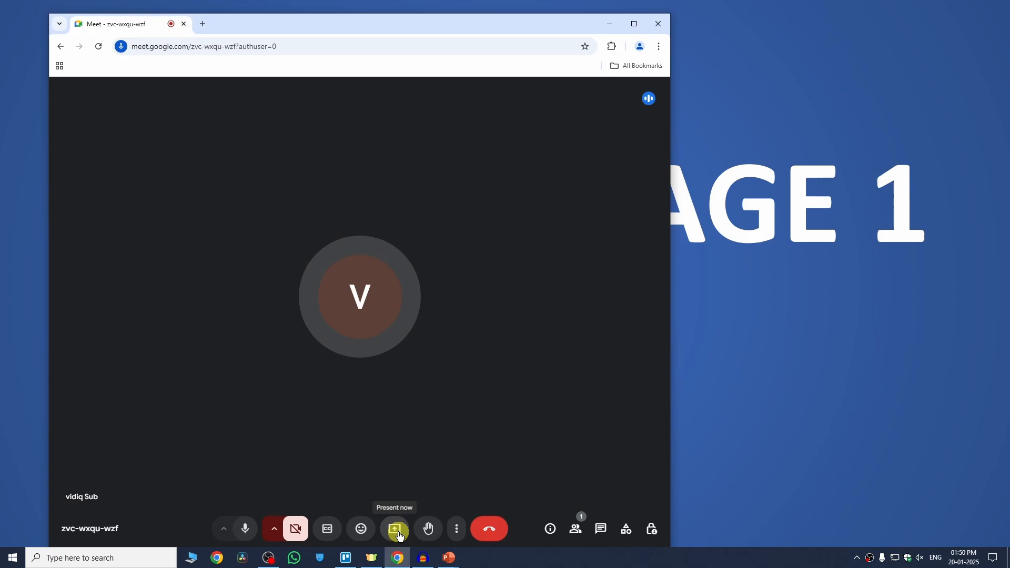
left_click(394, 528)
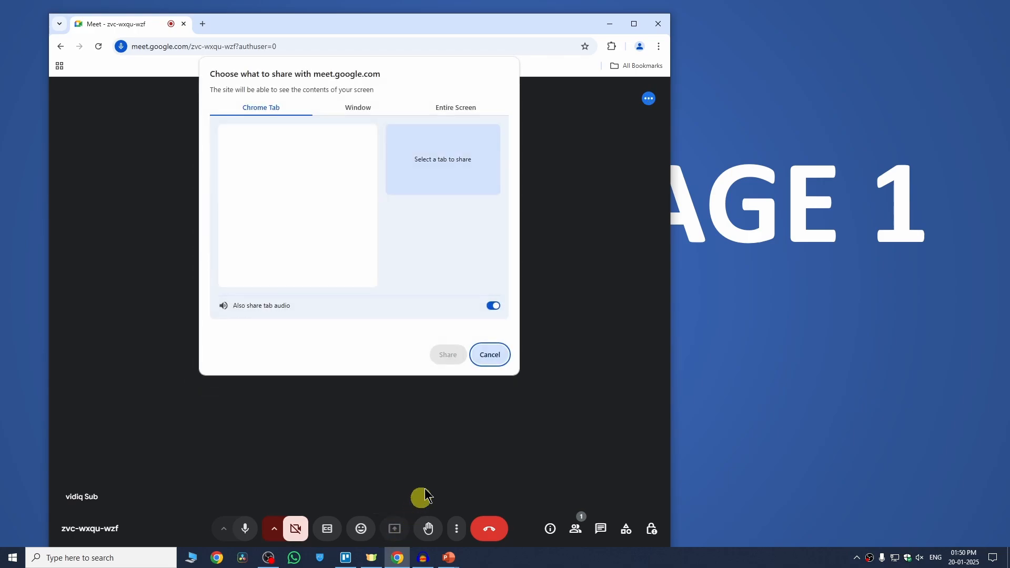
left_click(356, 107)
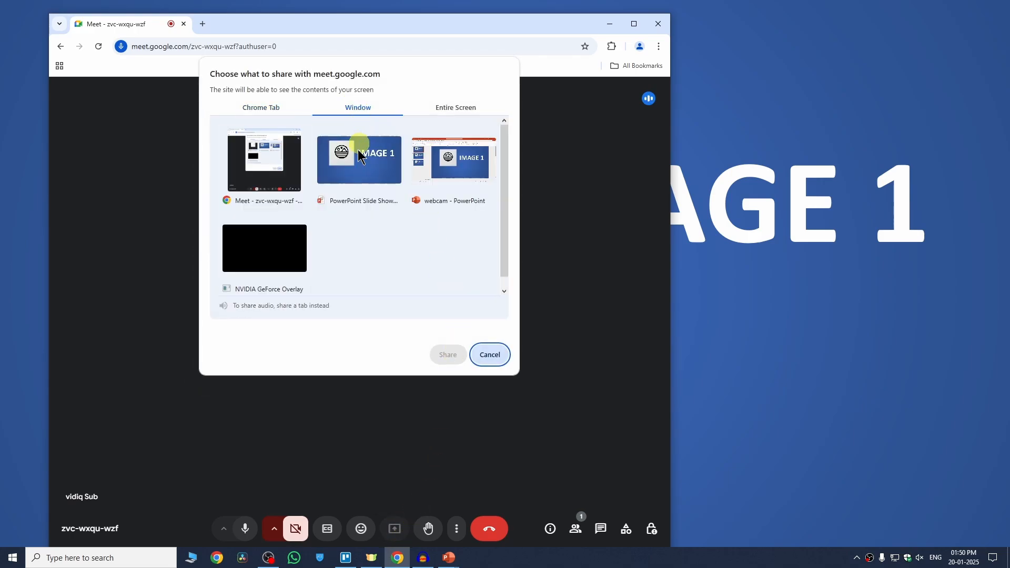
mouse_move(459, 184)
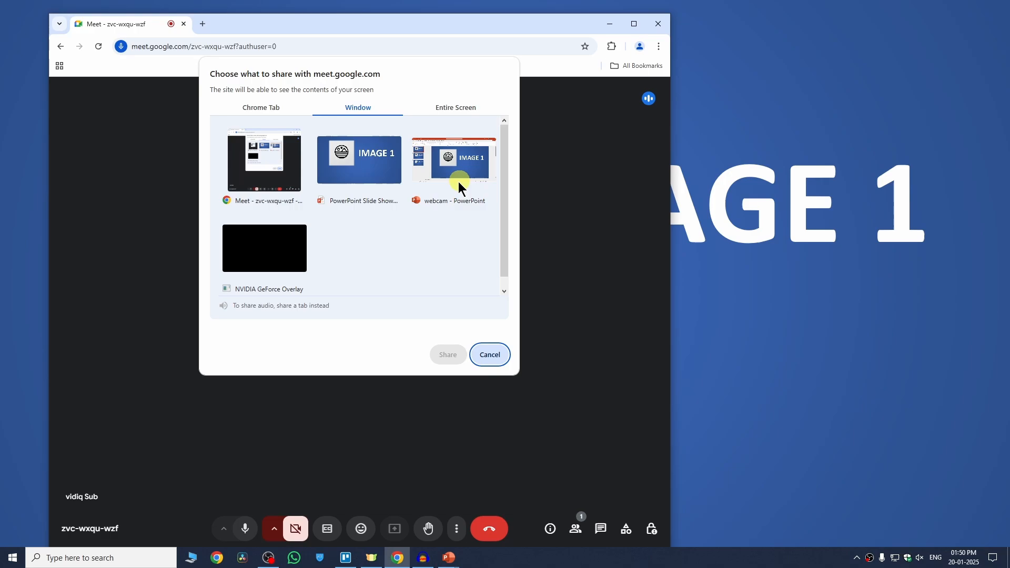
mouse_move(378, 174)
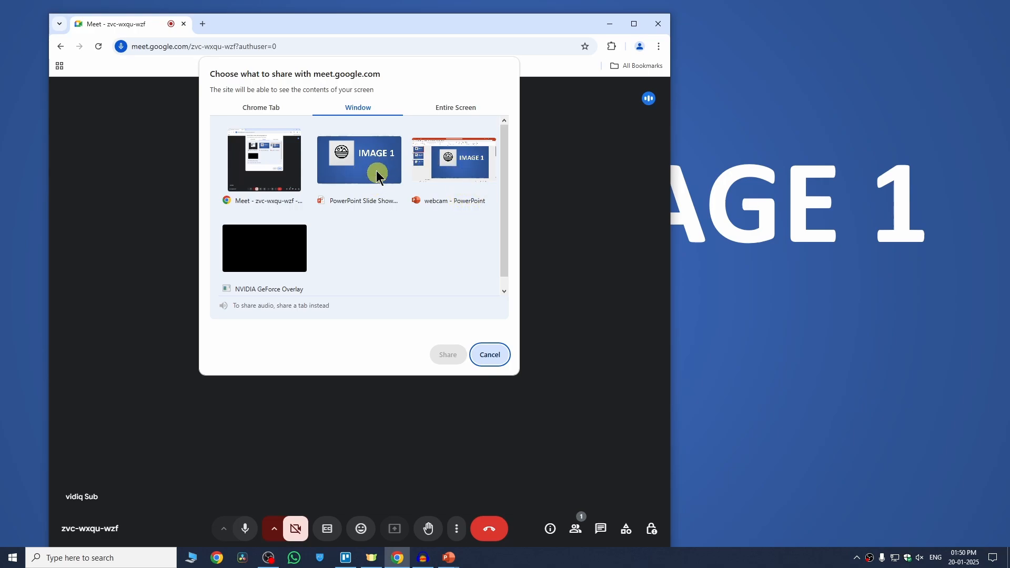
left_click(358, 160)
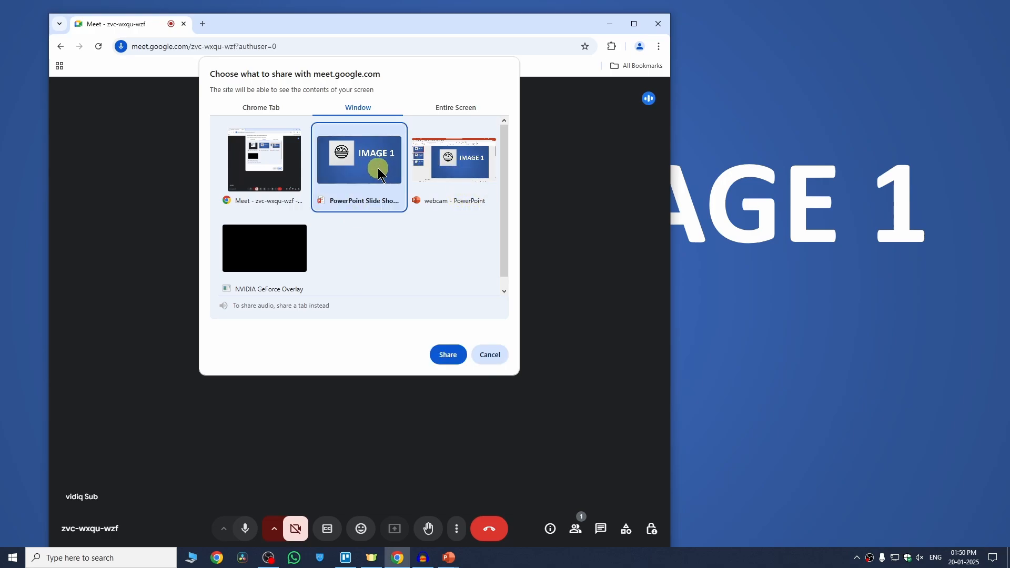
left_click(447, 354)
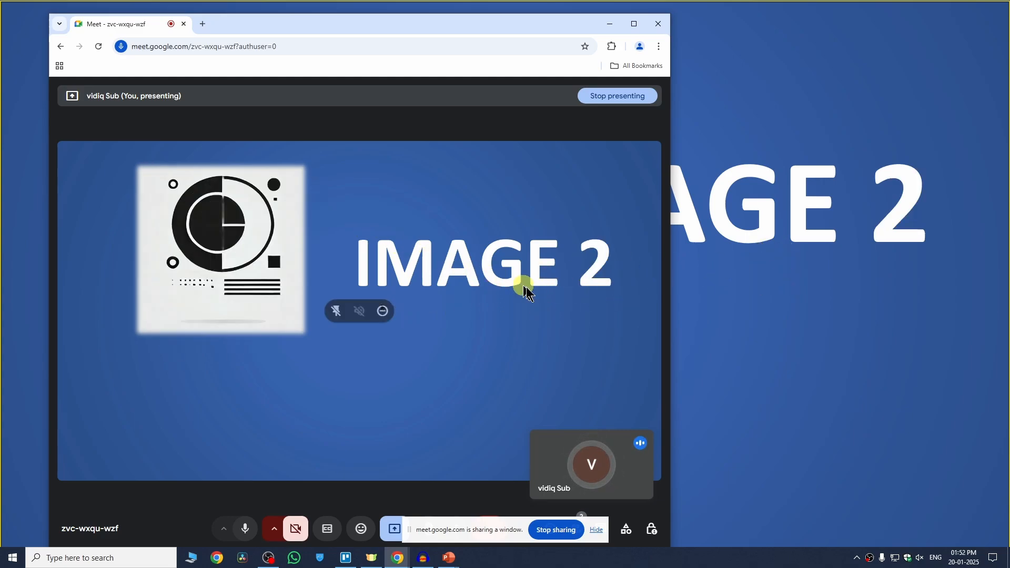
mouse_move(533, 298)
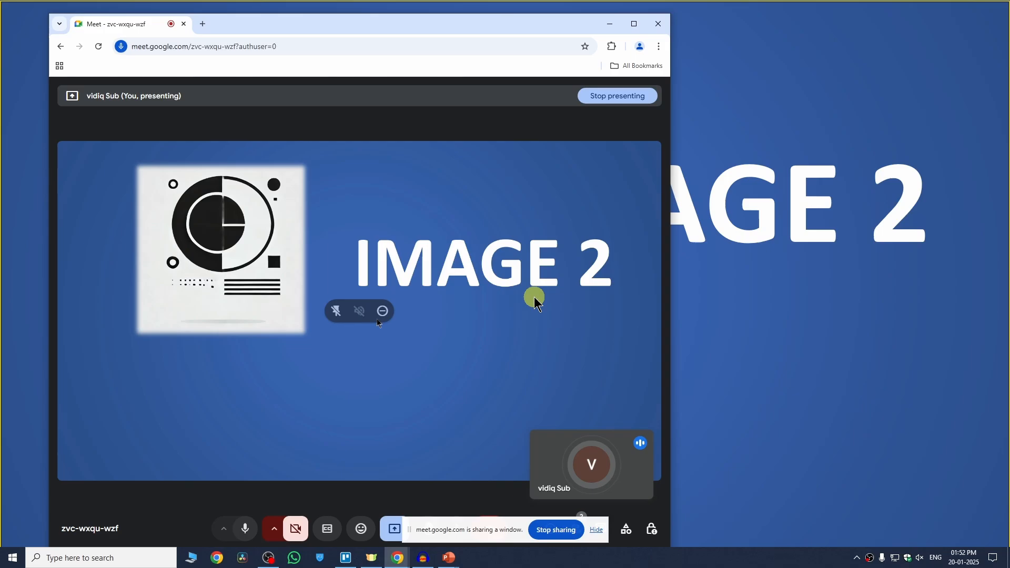
mouse_move(765, 288)
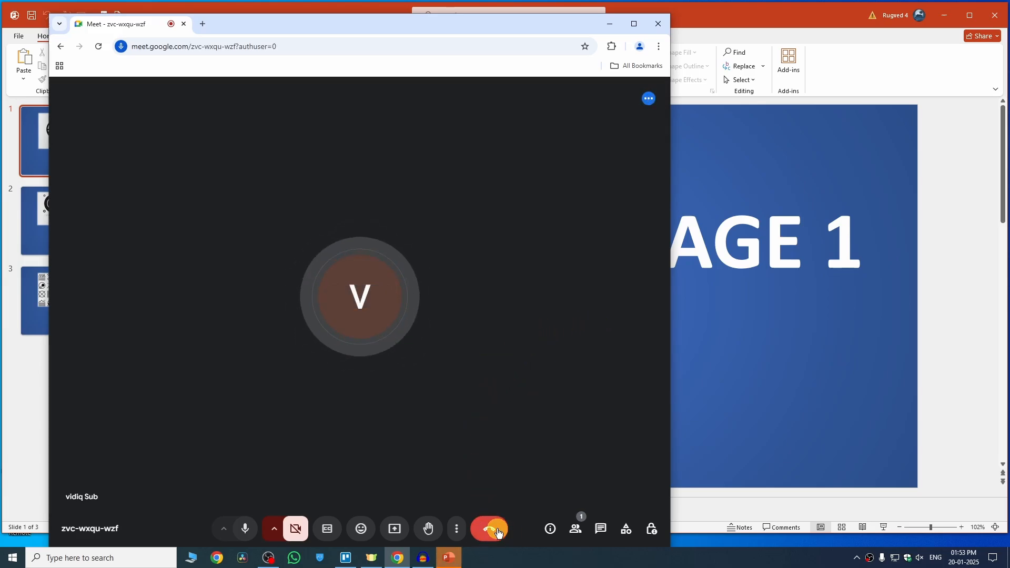
Leave the Google Meet call.
left_click(489, 529)
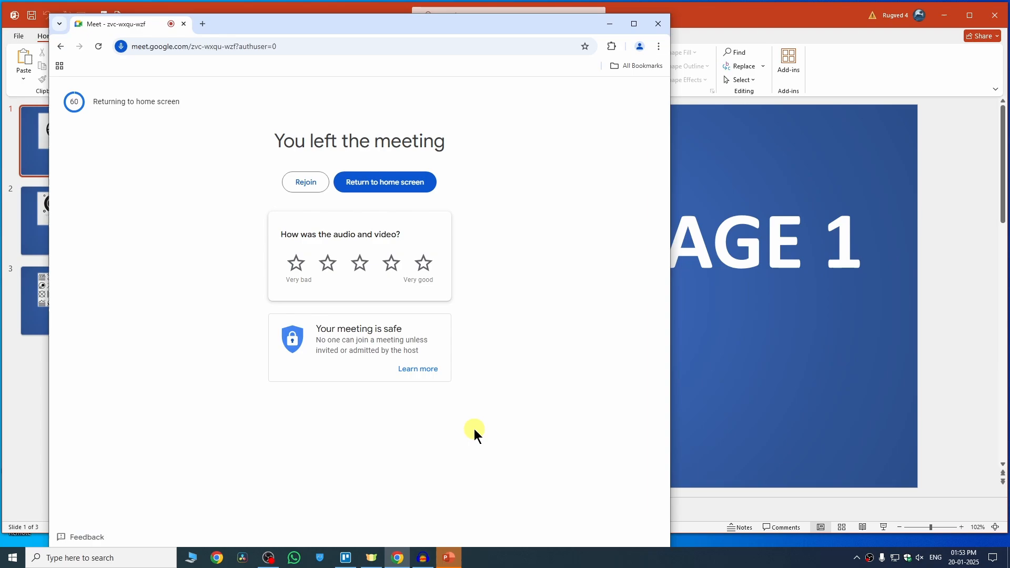